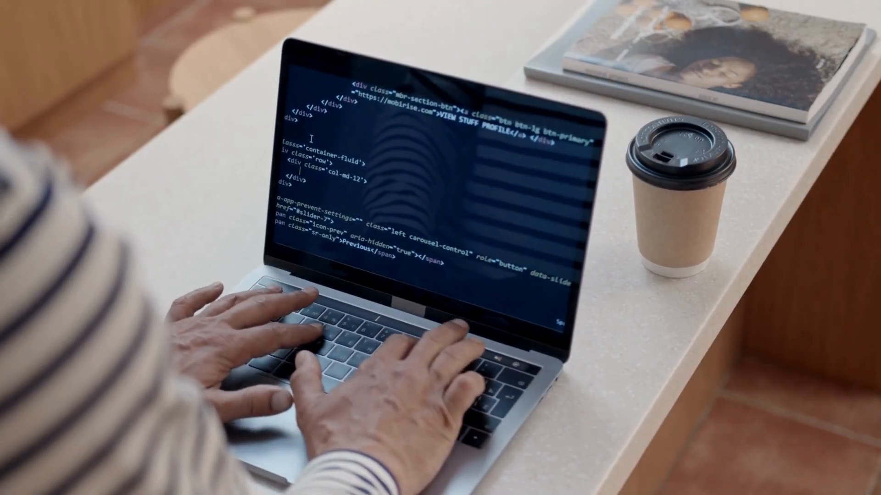
text(h1)
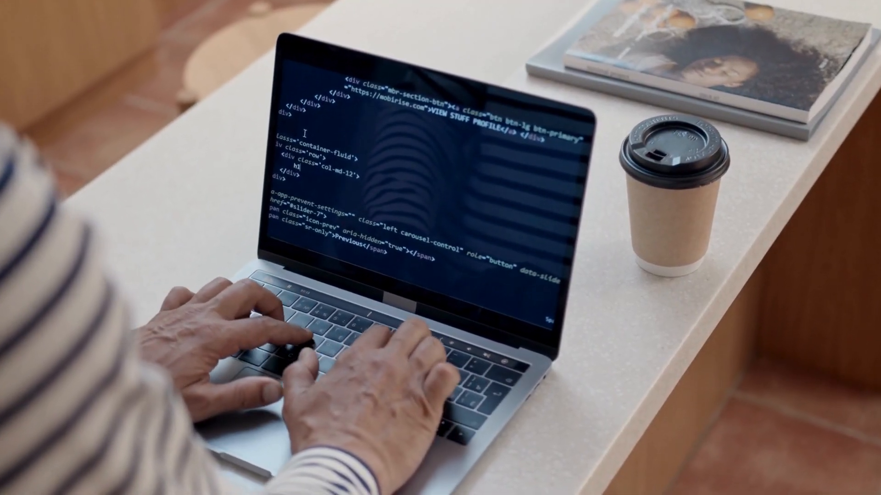